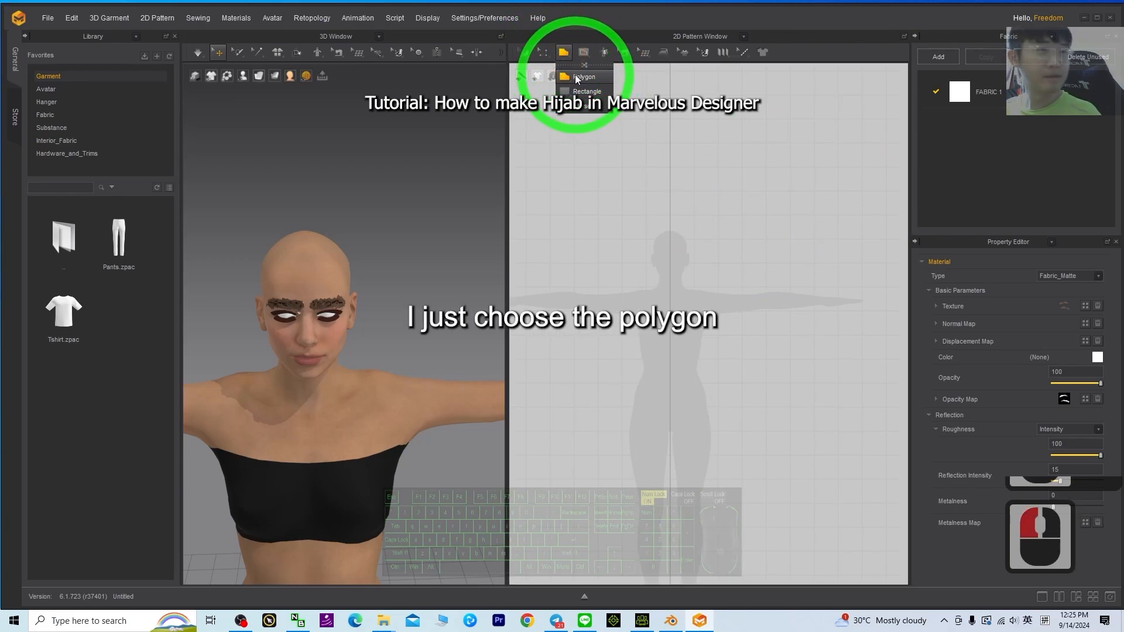
Draw a closed three-point polygon pattern above the avatar's head with the Polygon tool
click(585, 77)
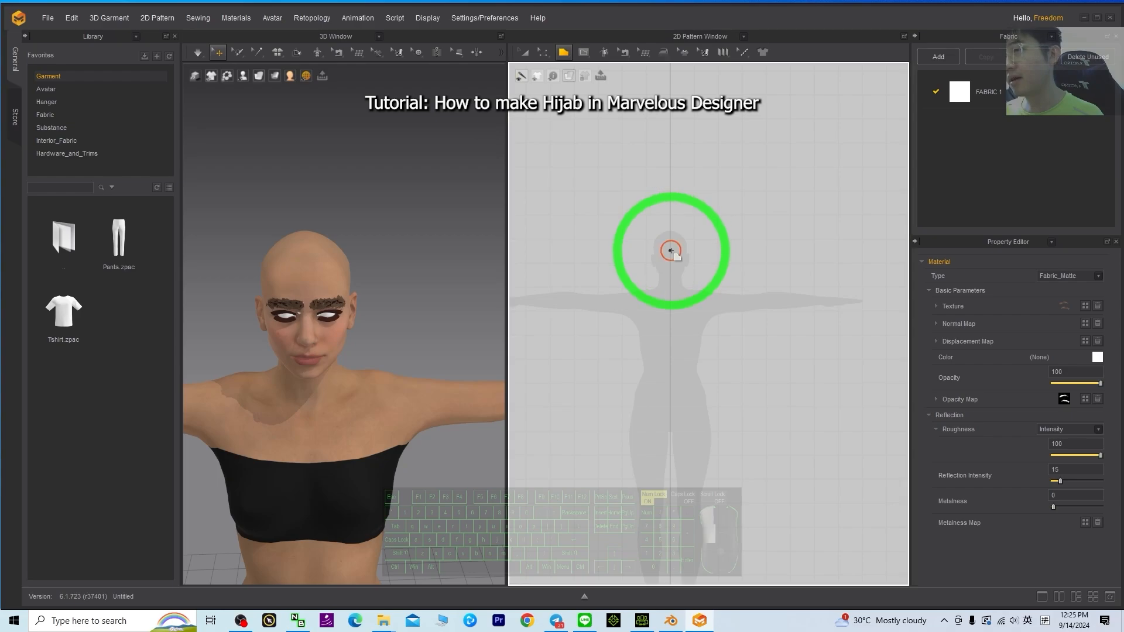
drag(670, 251, 608, 244)
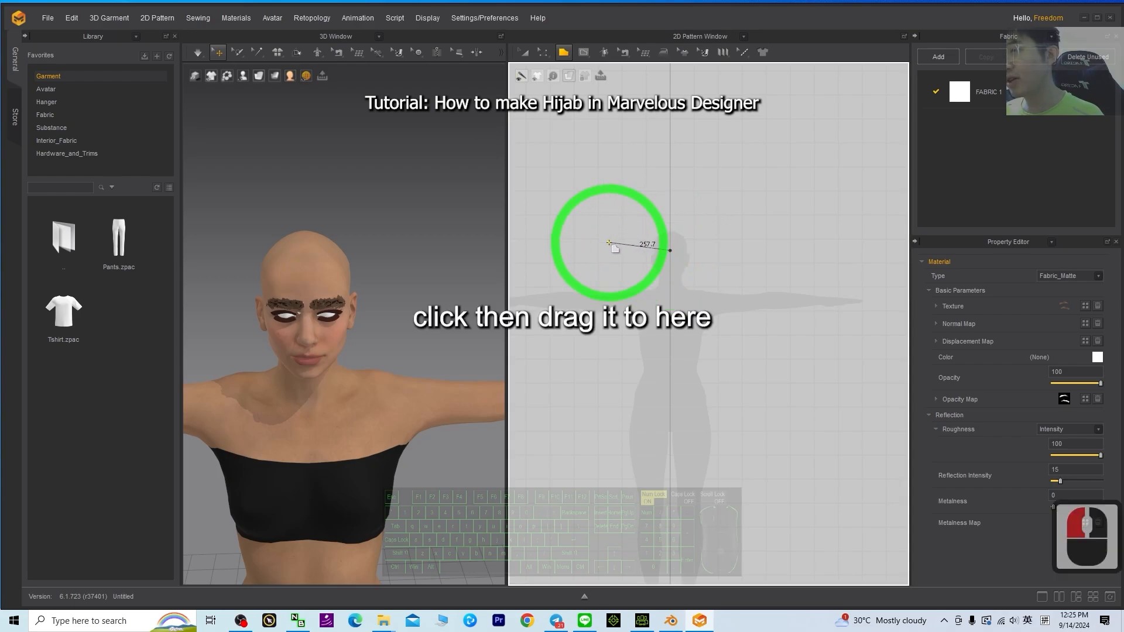
drag(609, 244, 626, 226)
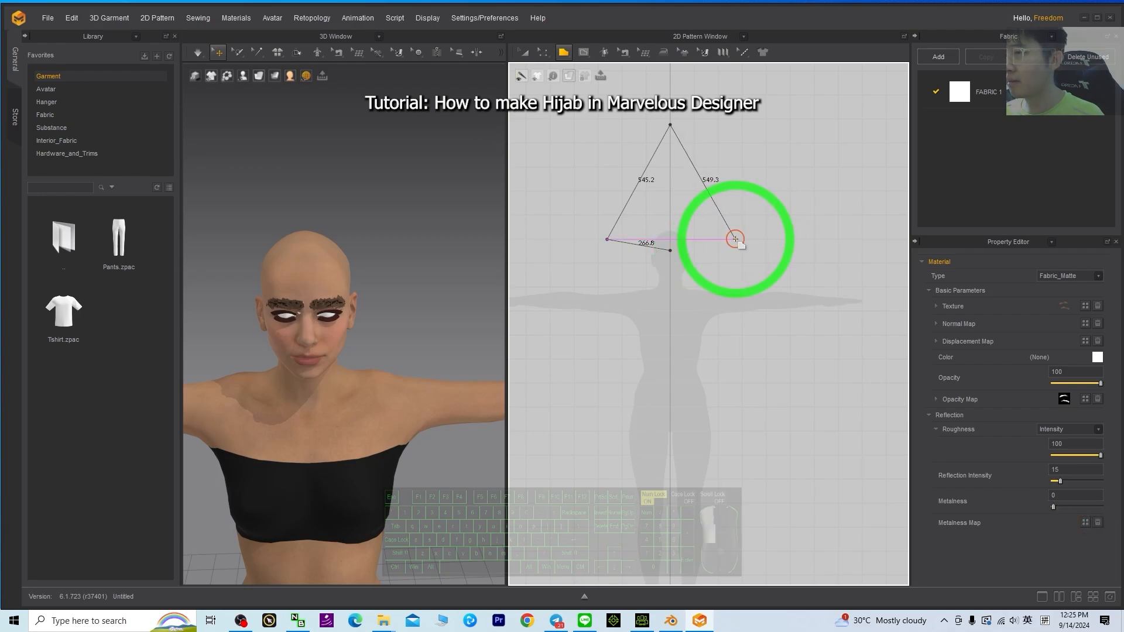
drag(733, 238, 671, 250)
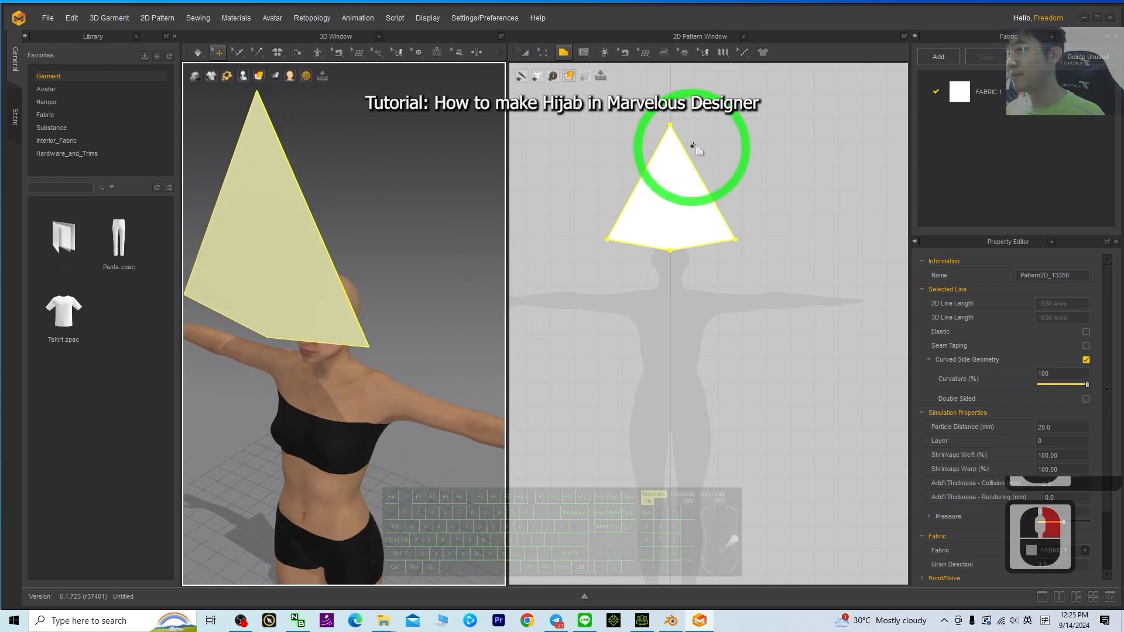
Rotate the selected triangle with the gizmo so it lies flat, extending behind the head
click(585, 52)
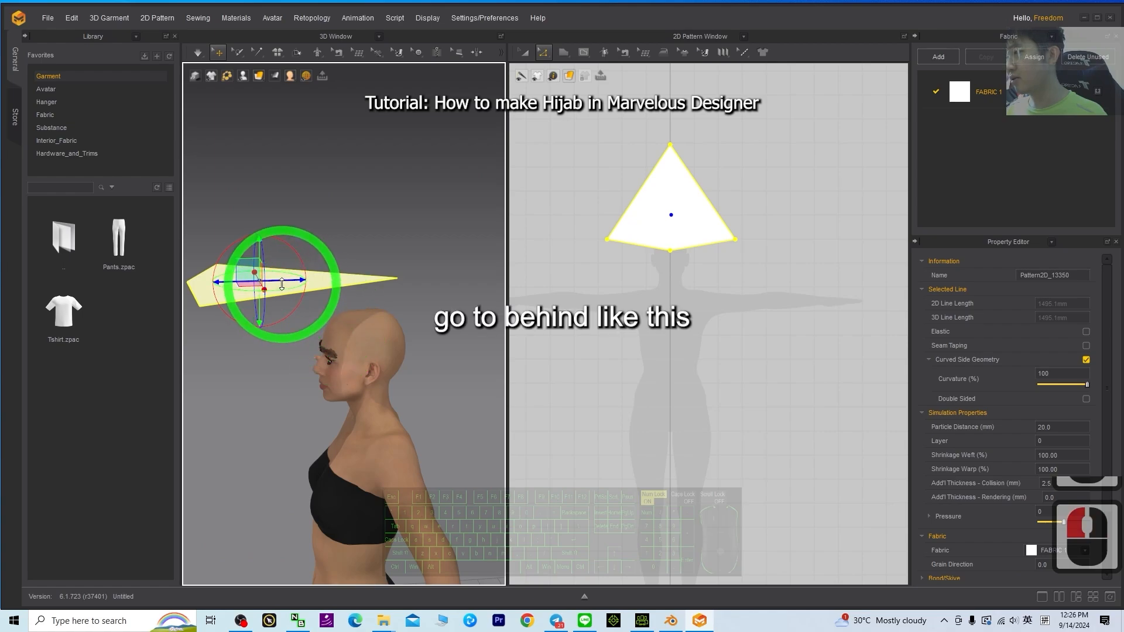
drag(281, 286, 371, 280)
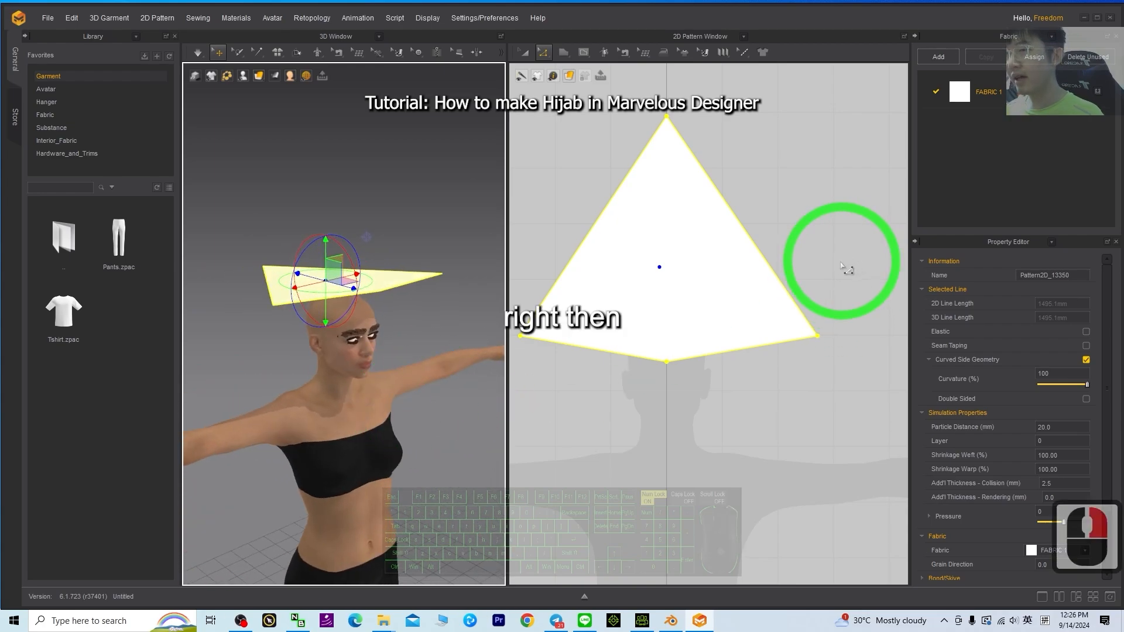
Free-sew the end of the lower-left edge to the end of the lower-right edge
click(622, 53)
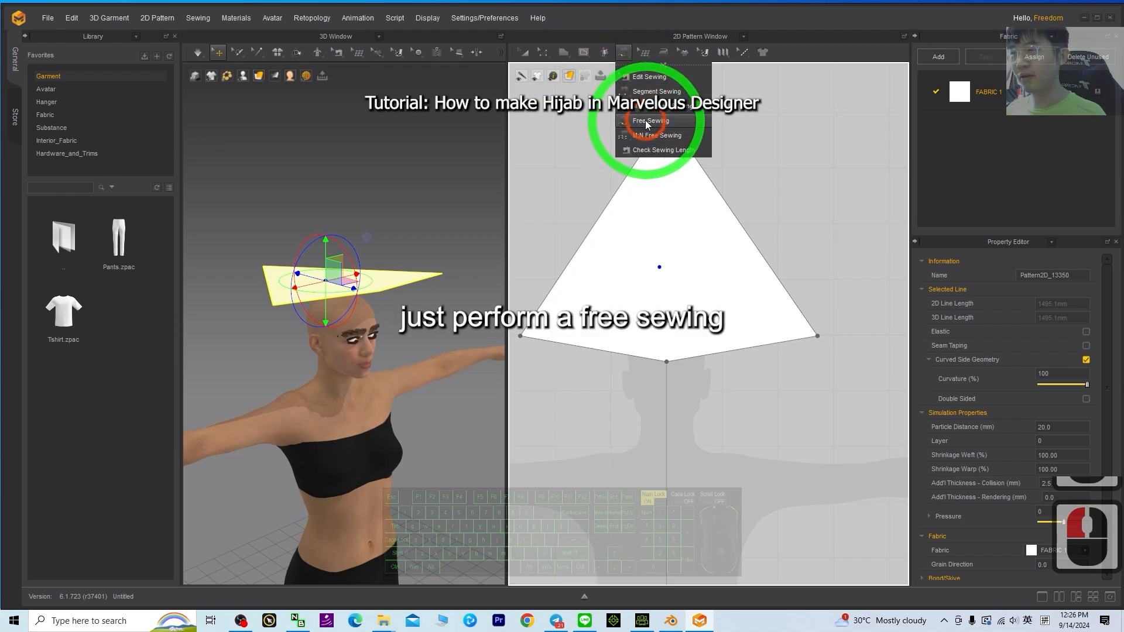
click(649, 121)
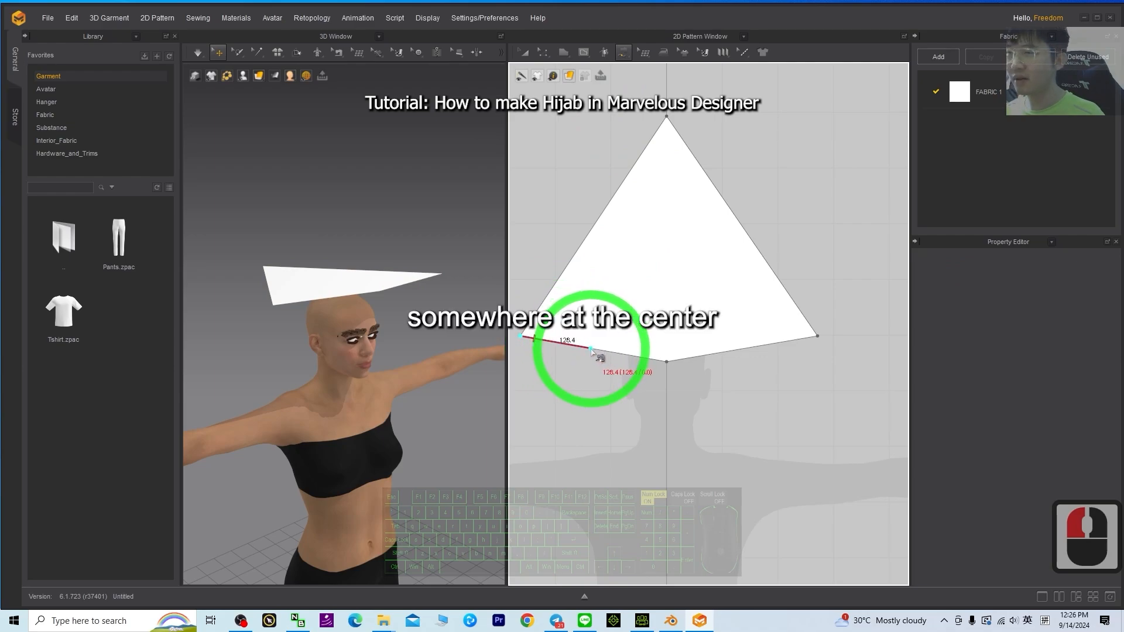
drag(598, 356, 785, 334)
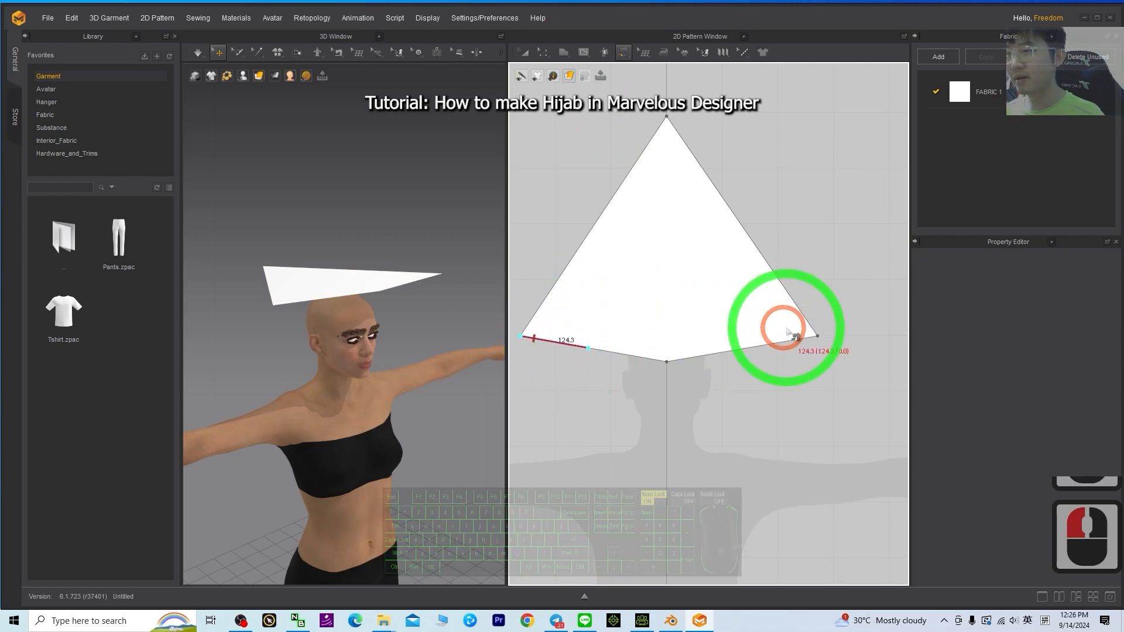
drag(784, 332, 753, 351)
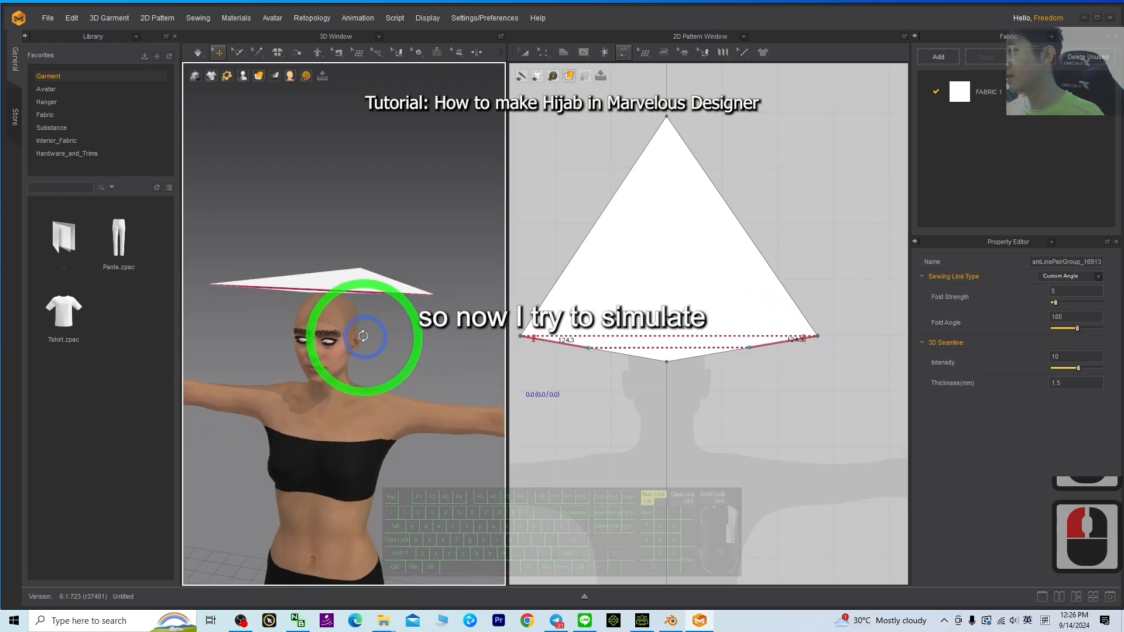
click(196, 53)
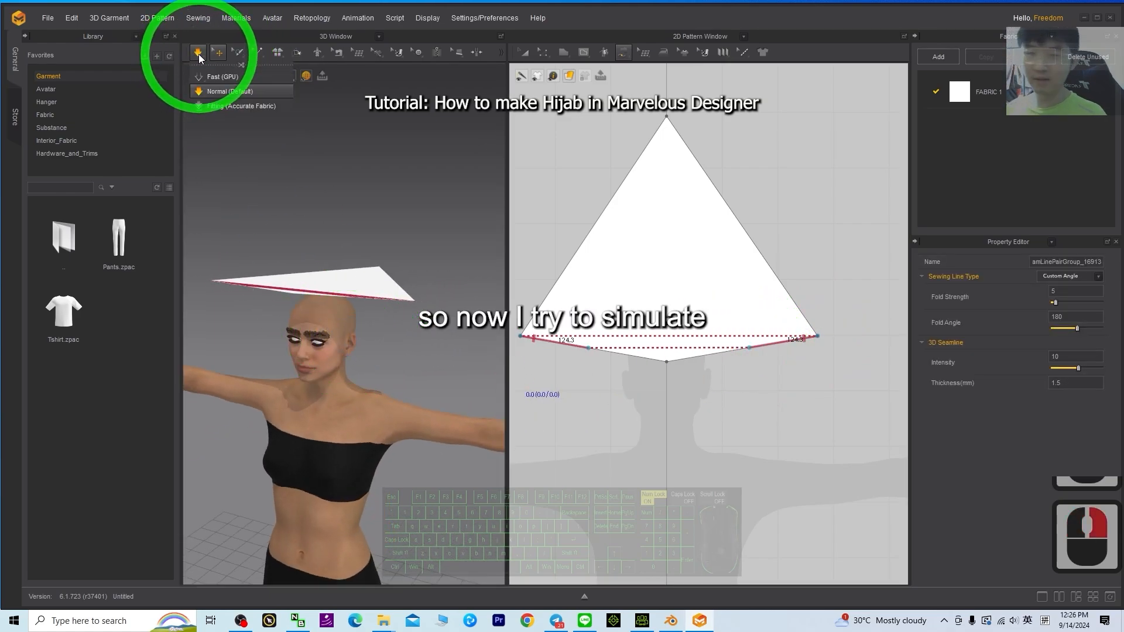
click(198, 53)
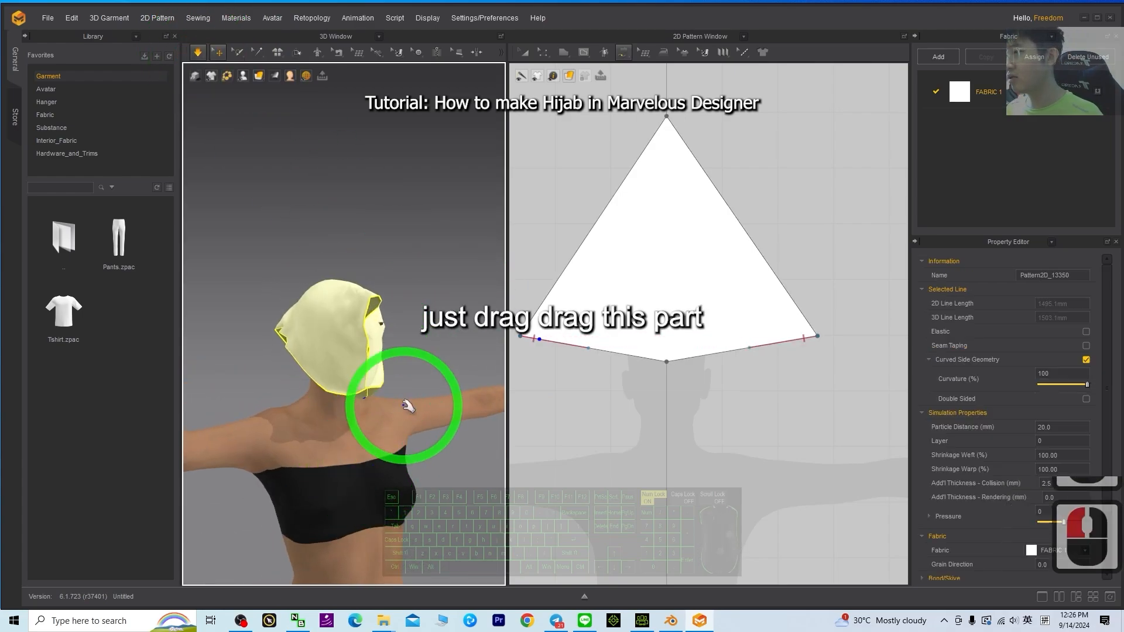
drag(405, 401, 391, 388)
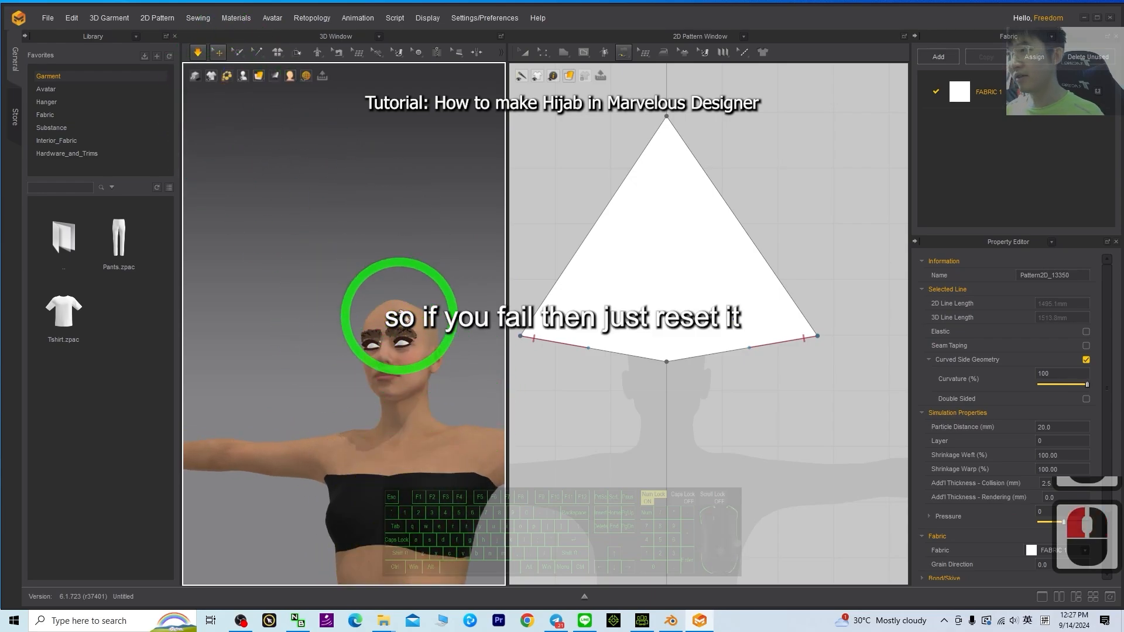
click(276, 53)
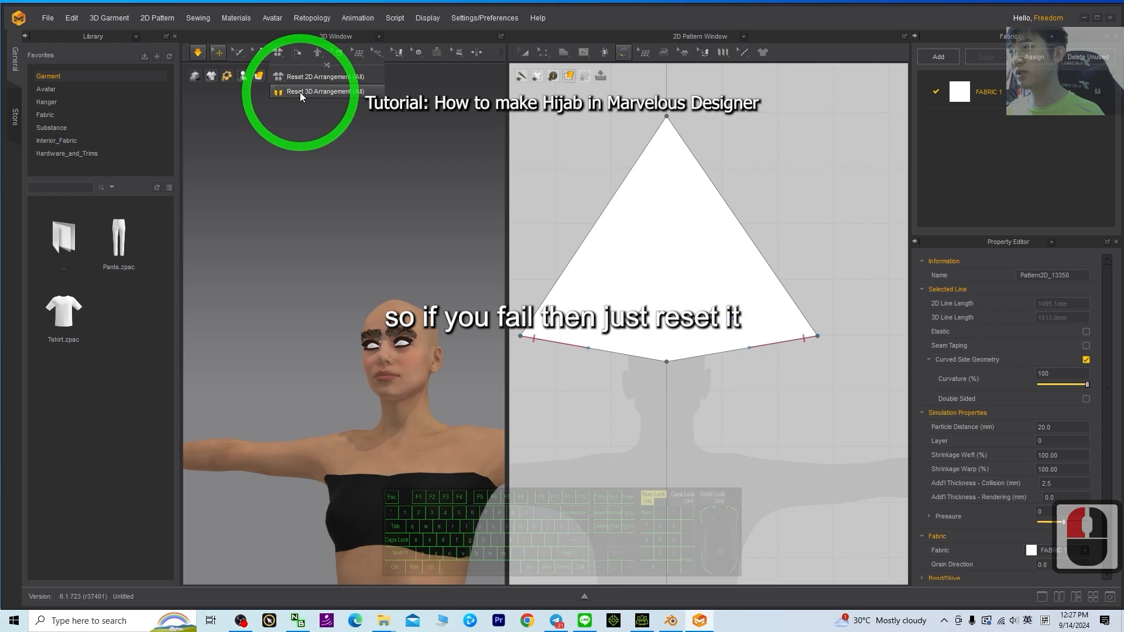
click(312, 91)
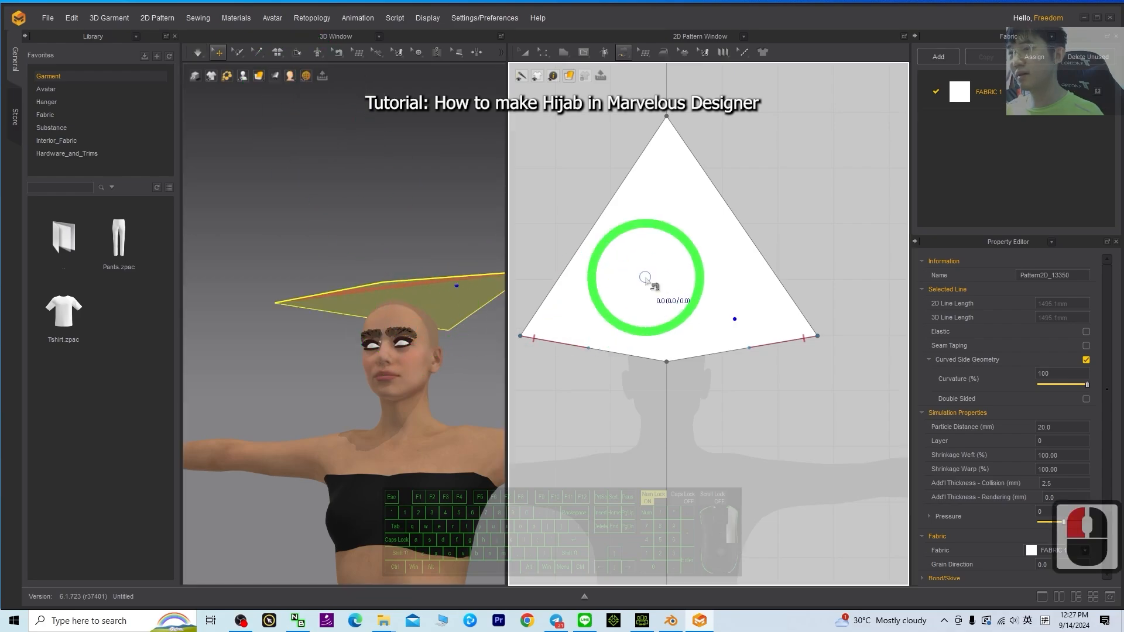
Scale the triangle up with the Transform Pattern bounding box so it spans wider over the head
right_click(663, 237)
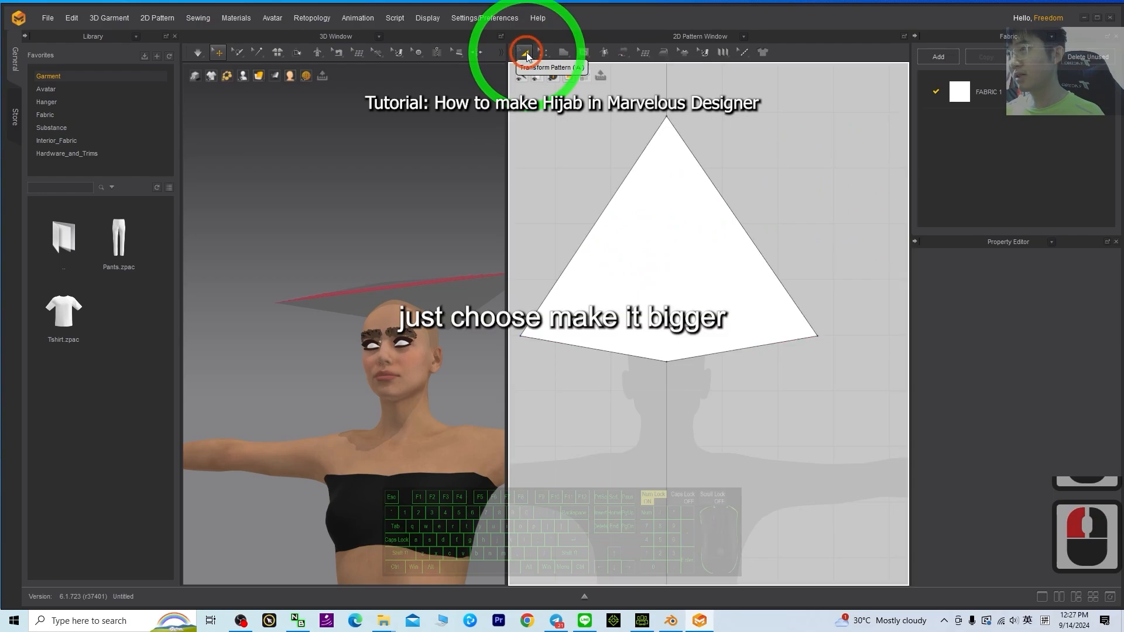
click(522, 52)
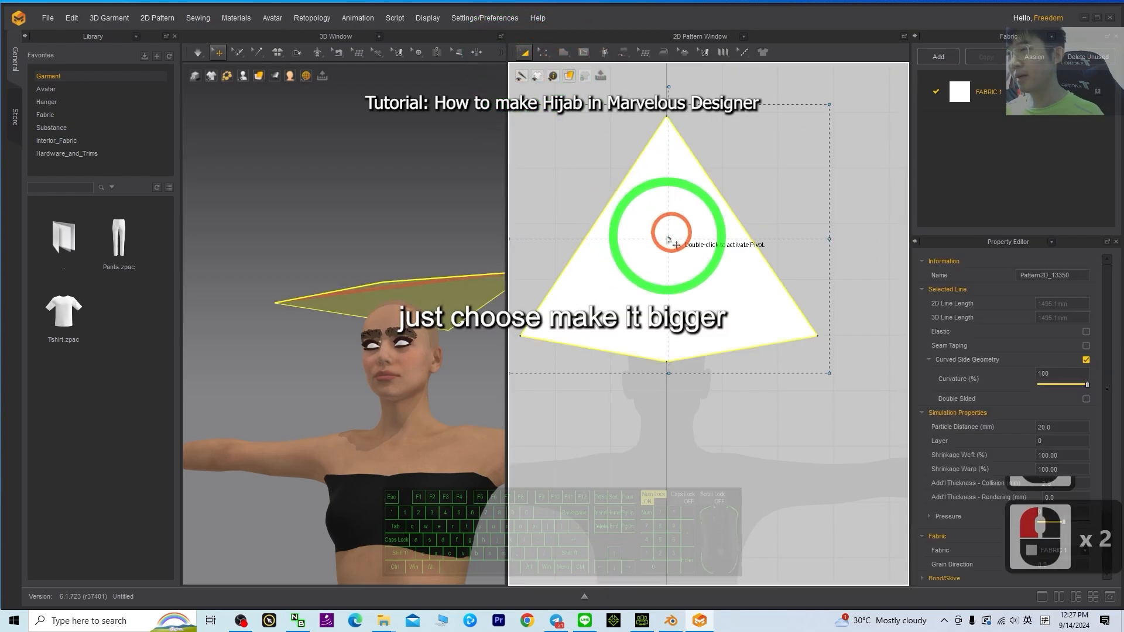
click(542, 53)
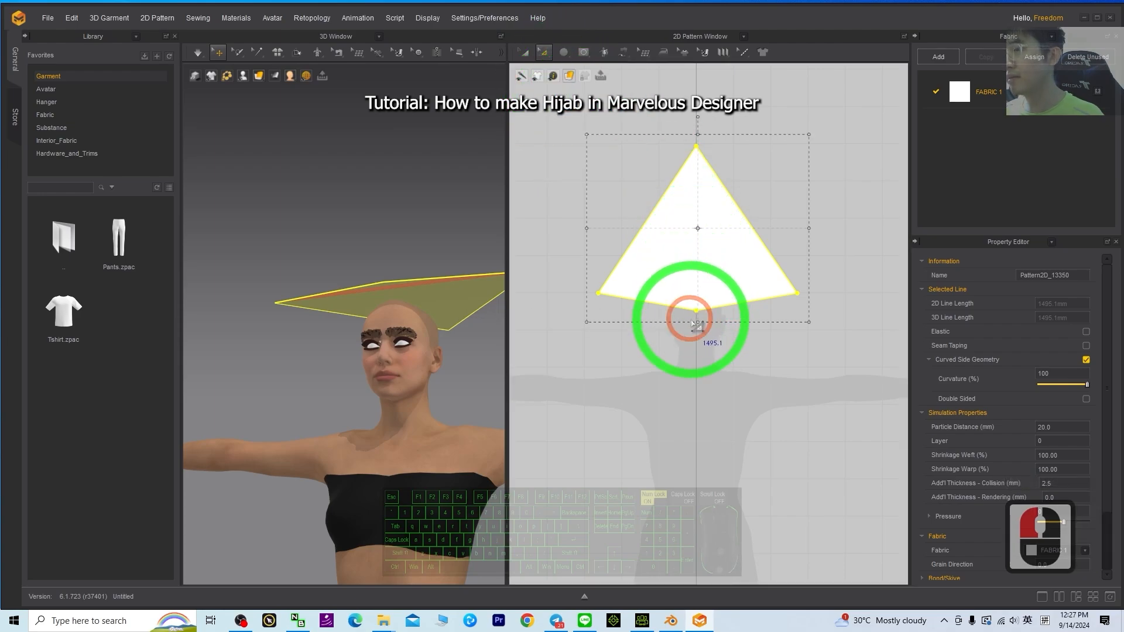
drag(697, 317, 697, 356)
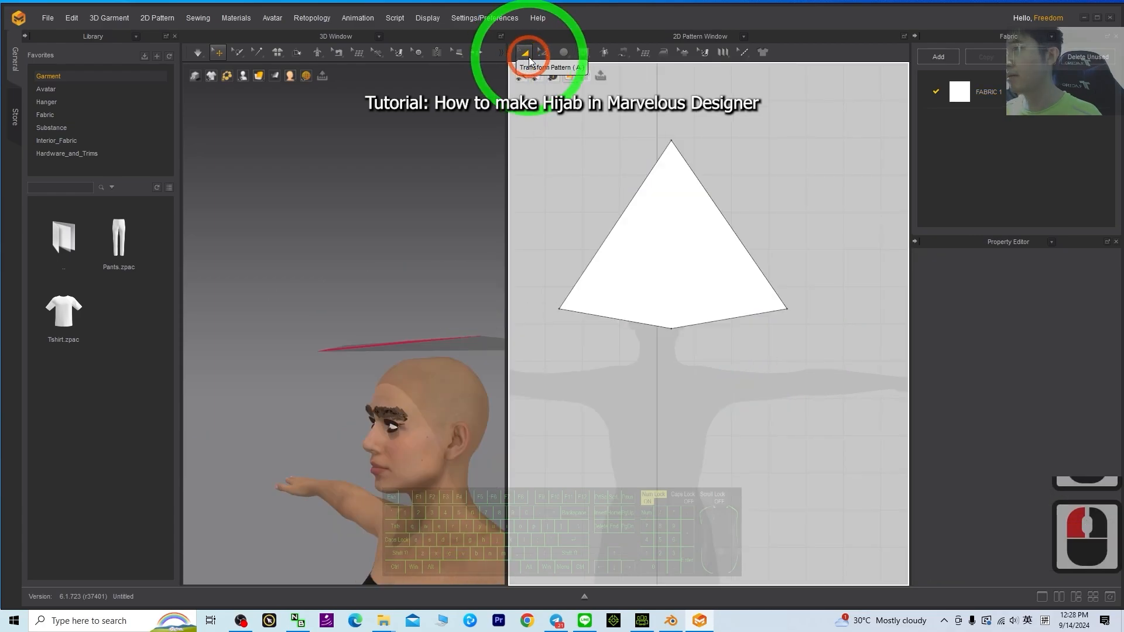
click(673, 235)
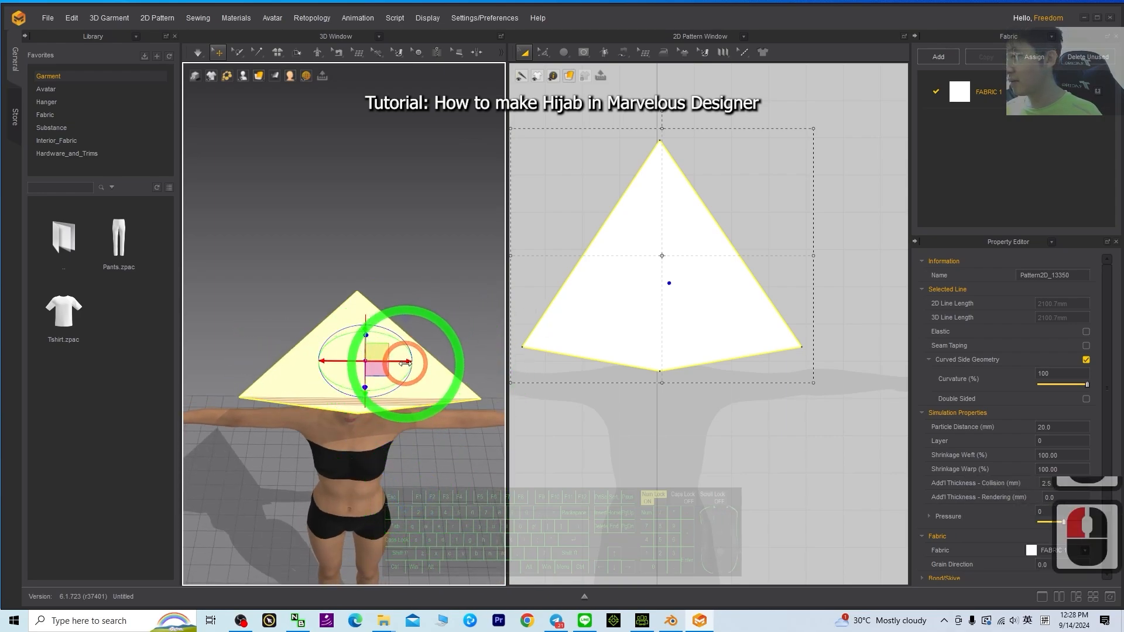
Simulate the cloth and tug it down so it hangs over the head and shoulders
click(198, 53)
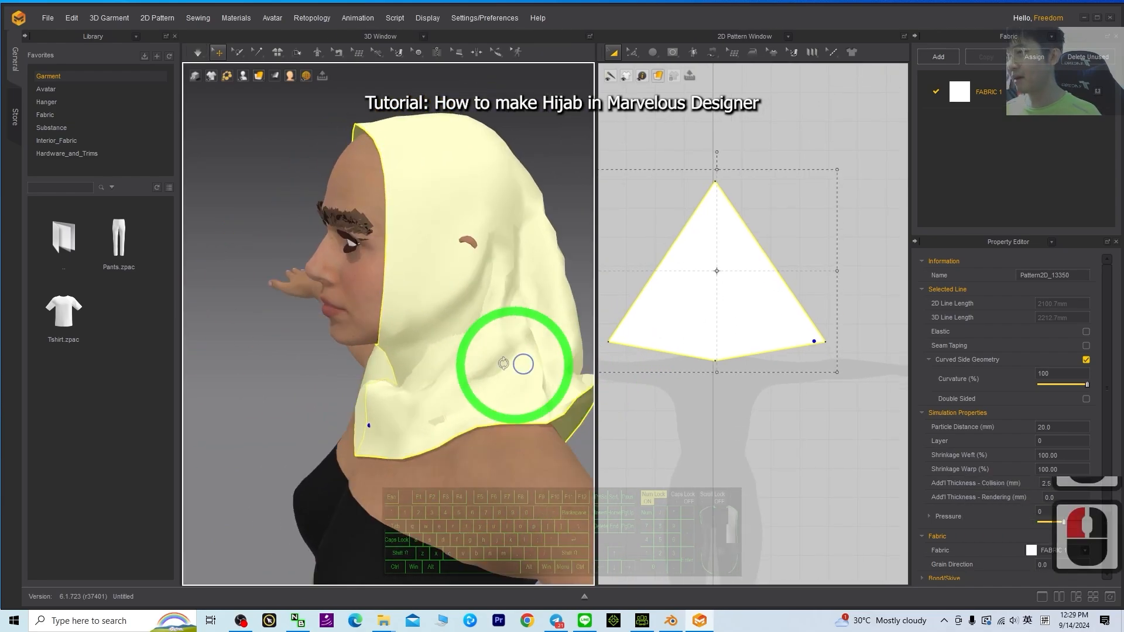
drag(506, 362, 523, 339)
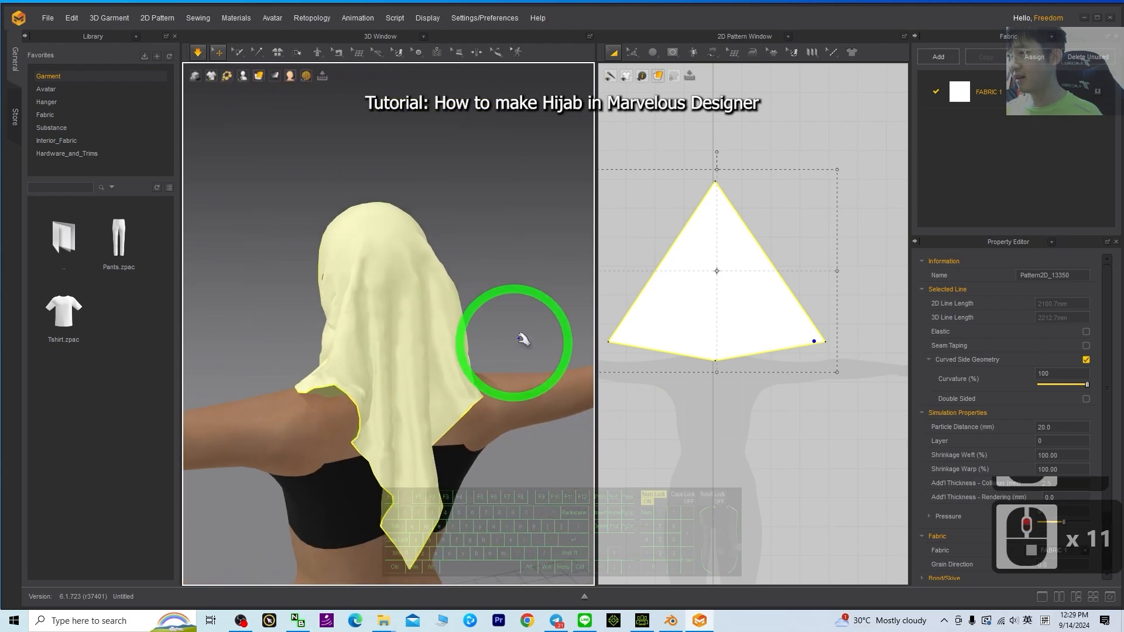